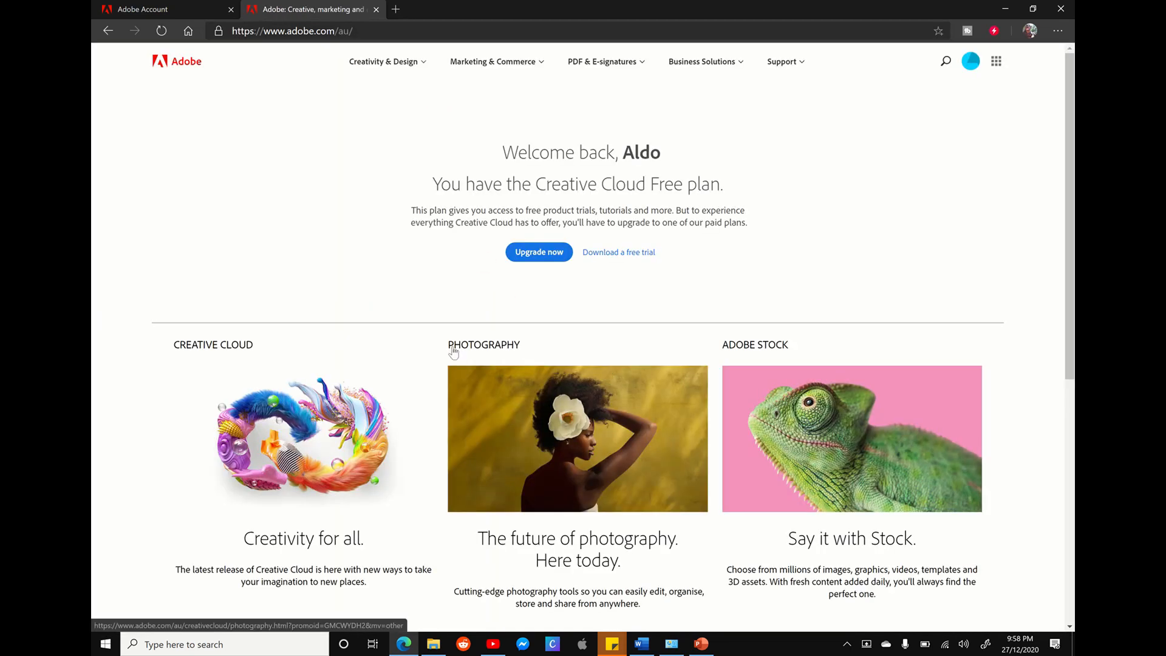
Step: Scroll down the adobe.com/au home page to the footer's Products links with Special offers
scroll(down, 3)
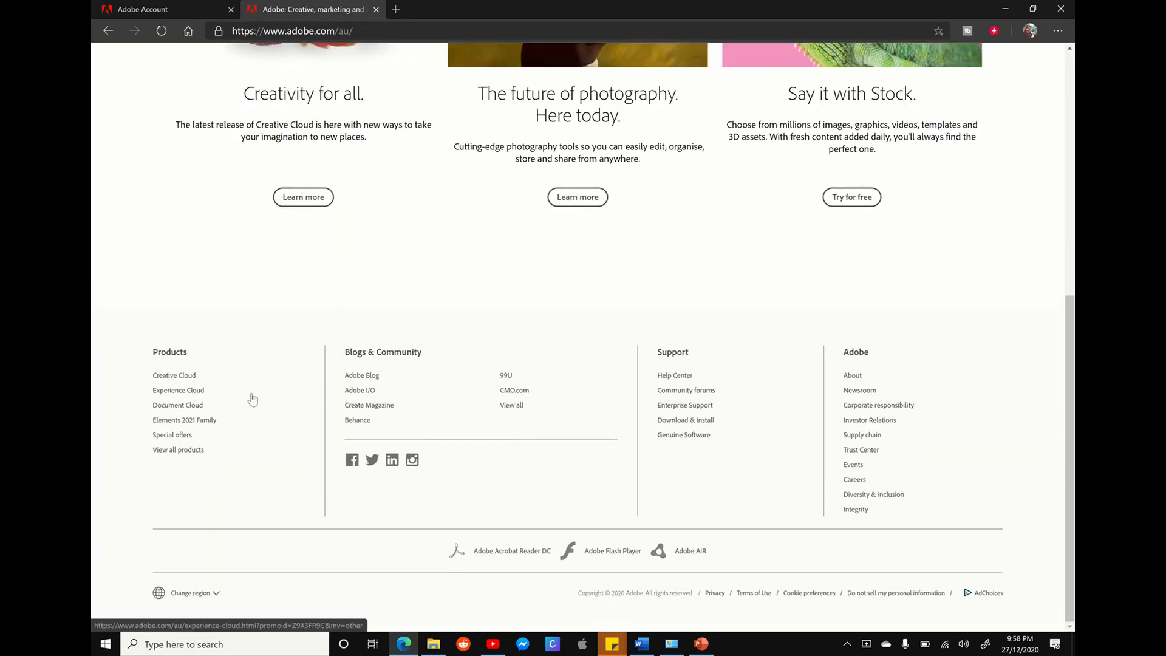
scroll(down, 3)
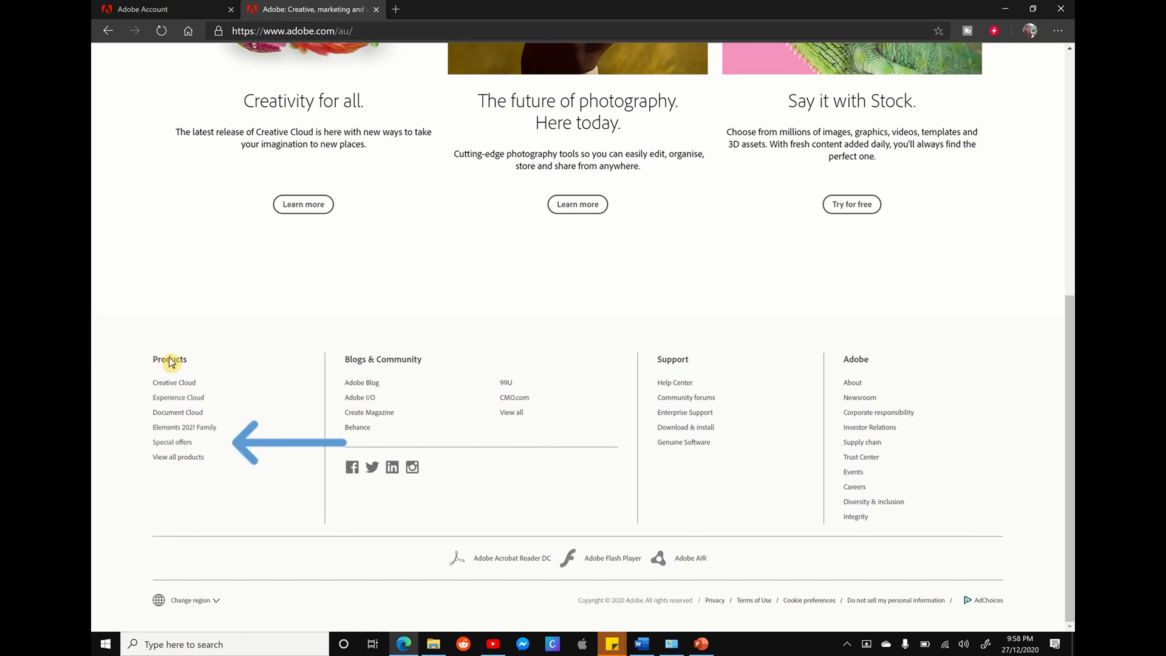
mouse_move(172, 444)
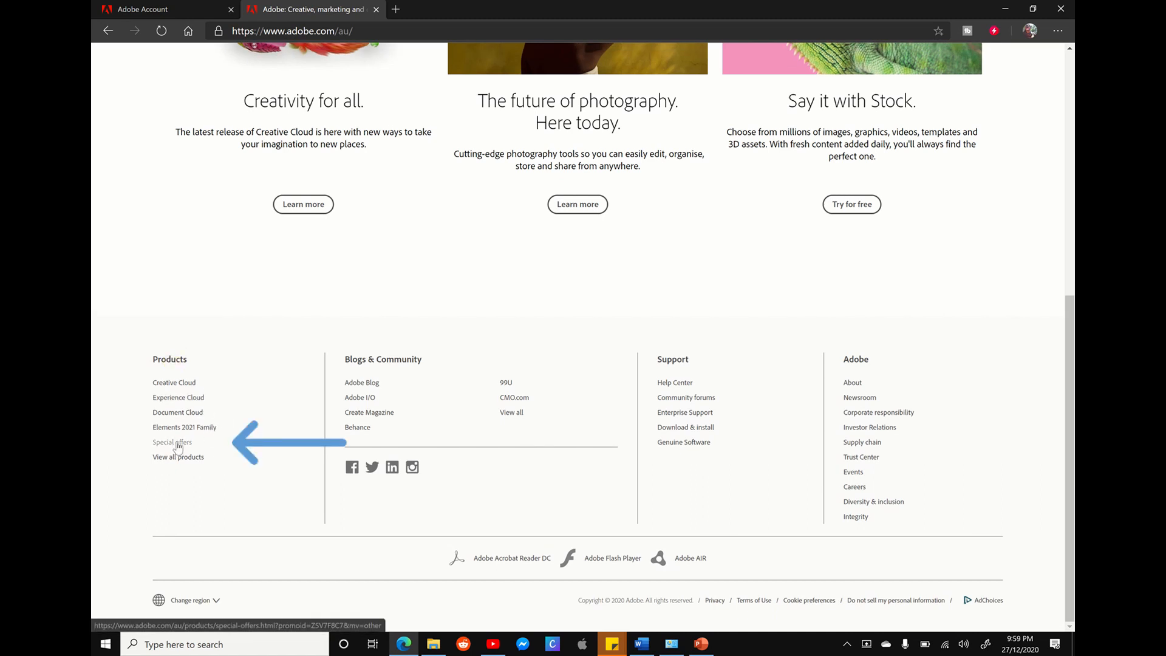
Step: Open Special Offers from the footer and scroll through the Photography, Stock, student and Spark deal cards
click(171, 442)
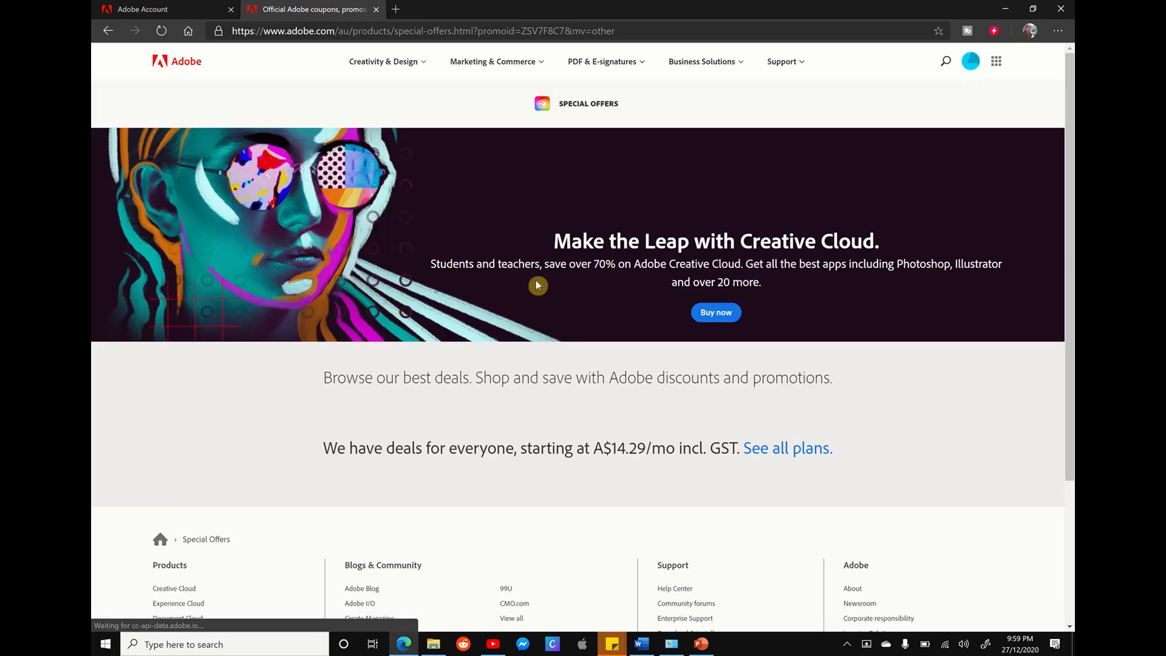
scroll(down, 3)
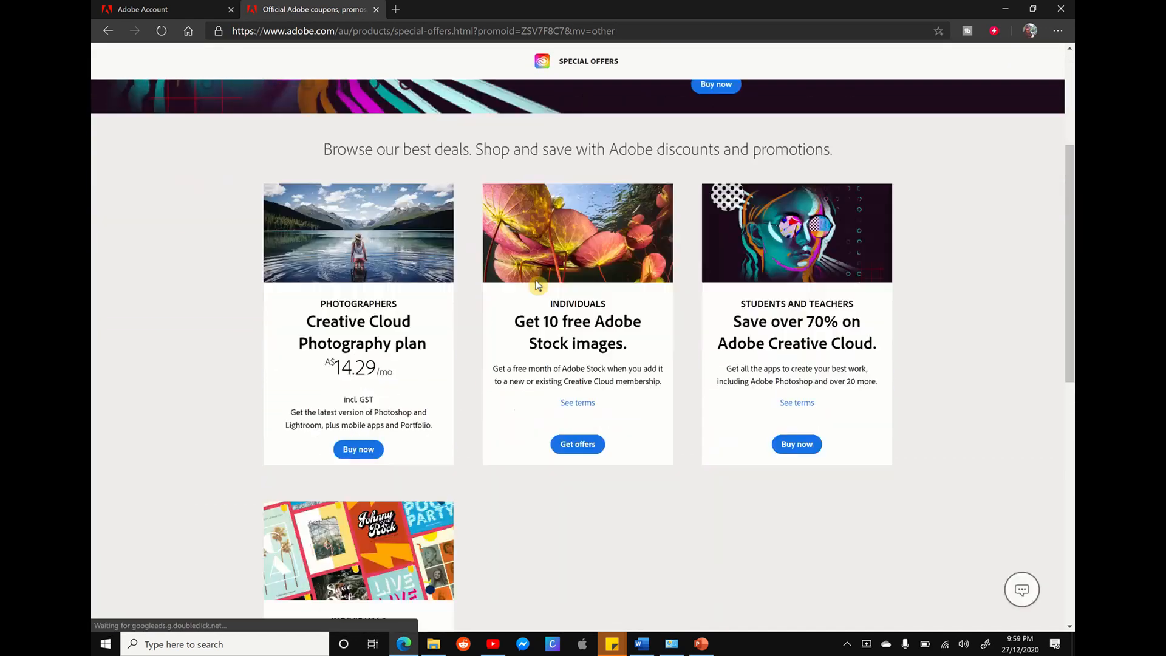
scroll(down, 3)
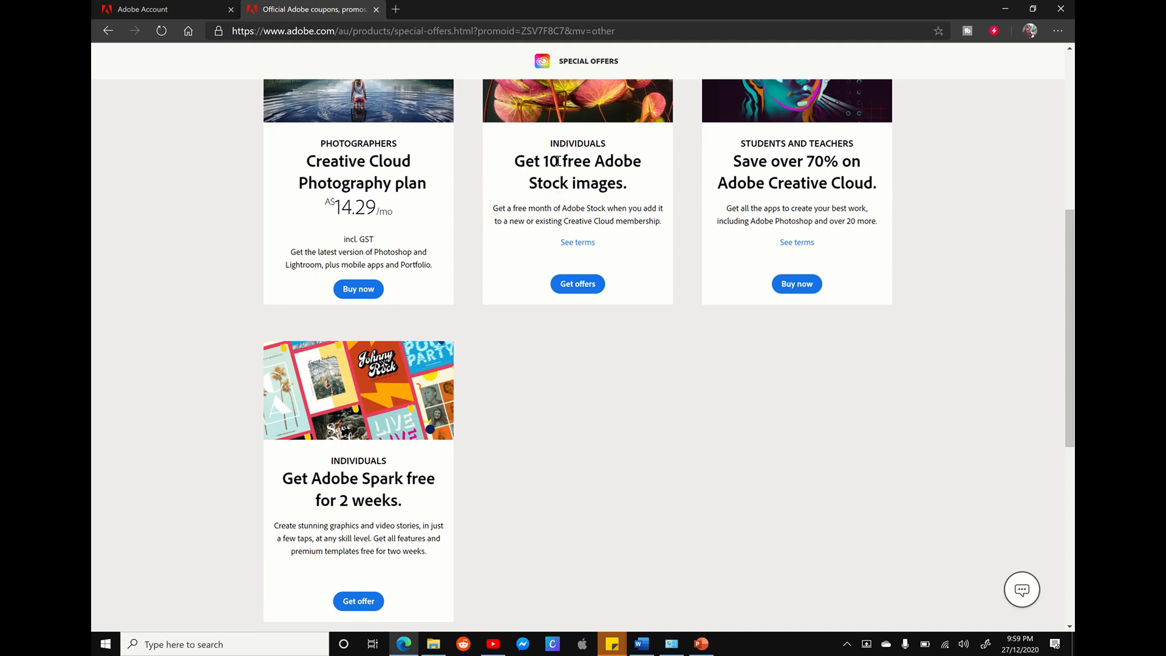
scroll(up, 3)
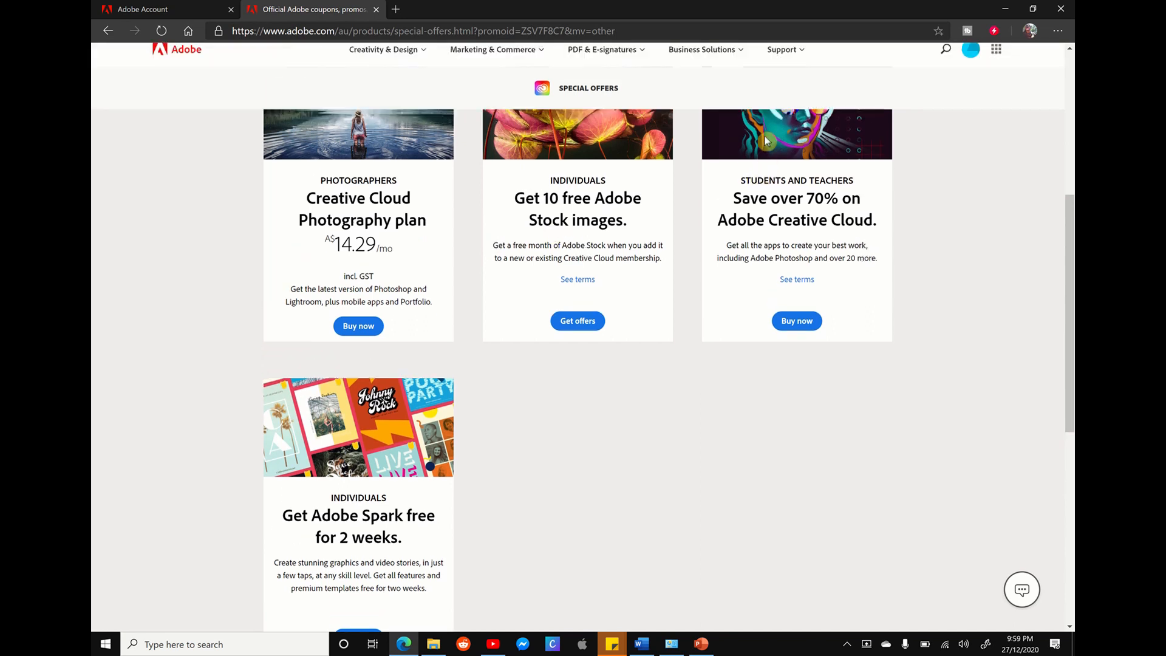